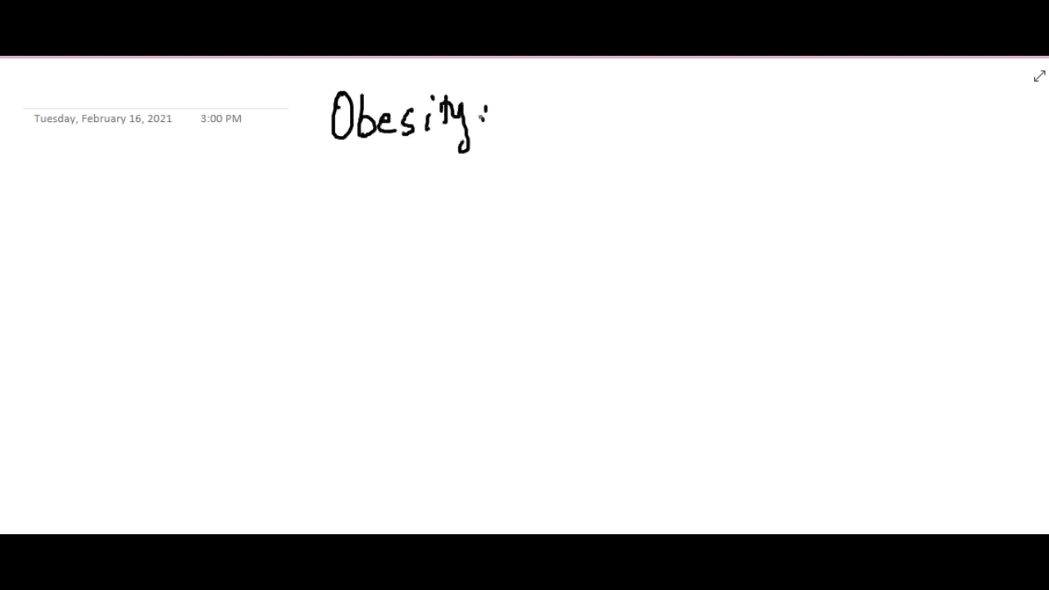
- Underline 'Obesity:' with BMI >95th arrow, then write overweight as BMI >85th percentile in green
drag(339, 150, 502, 151)
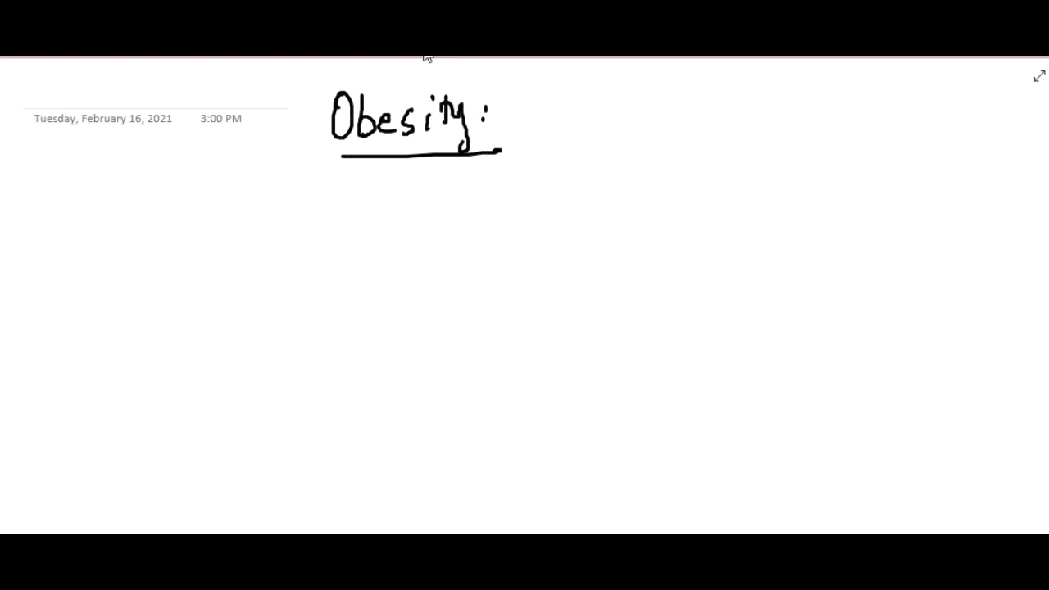
drag(508, 113, 618, 111)
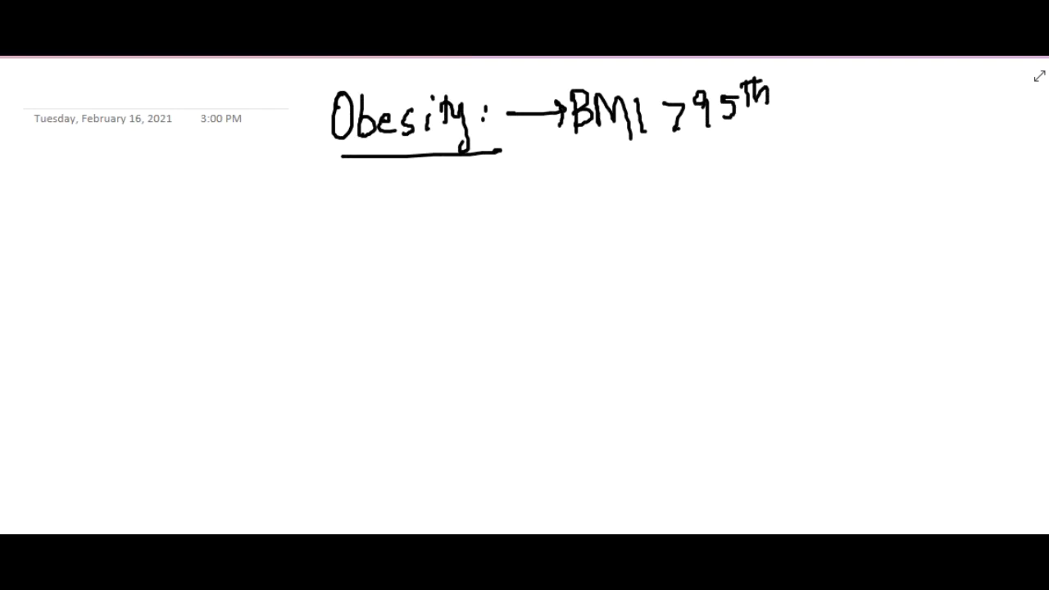
drag(74, 176, 90, 201)
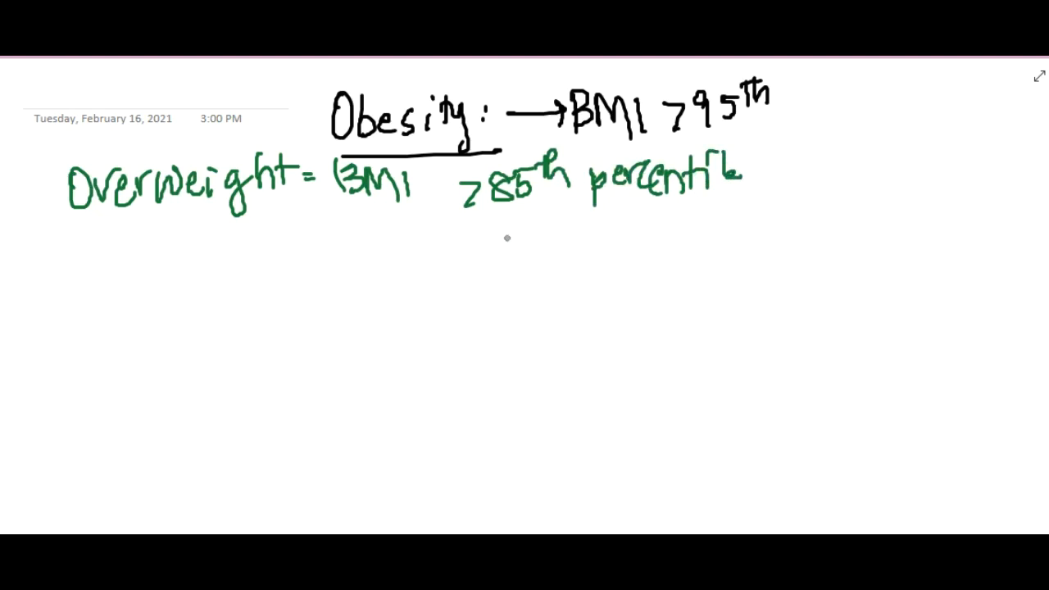
drag(201, 336, 250, 315)
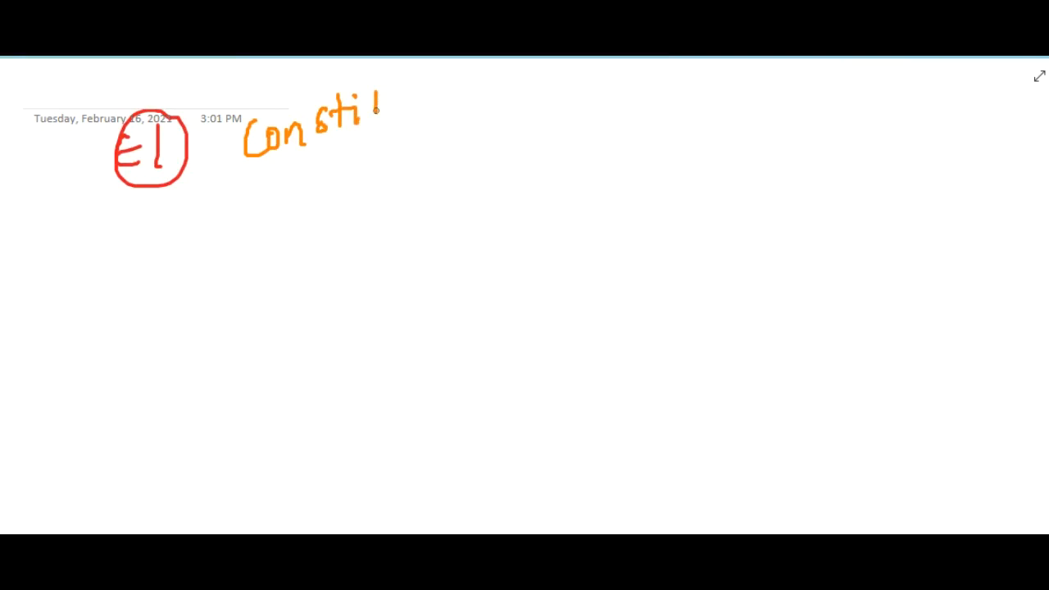
- Write 'Constitutional: ↑intake, ↓expend' beside the circled number 1
drag(378, 111, 488, 107)
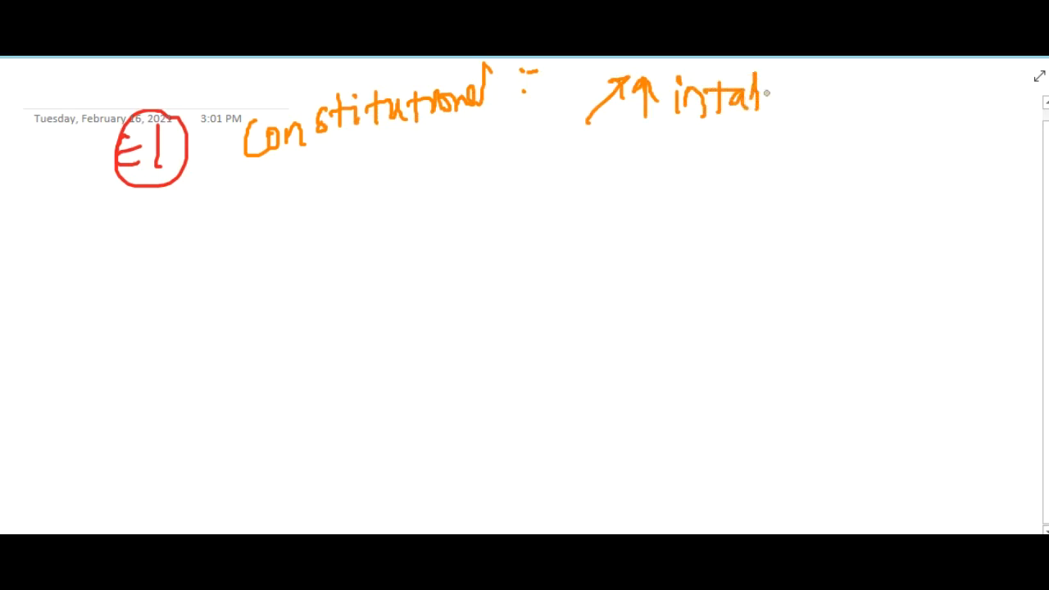
drag(808, 106, 898, 103)
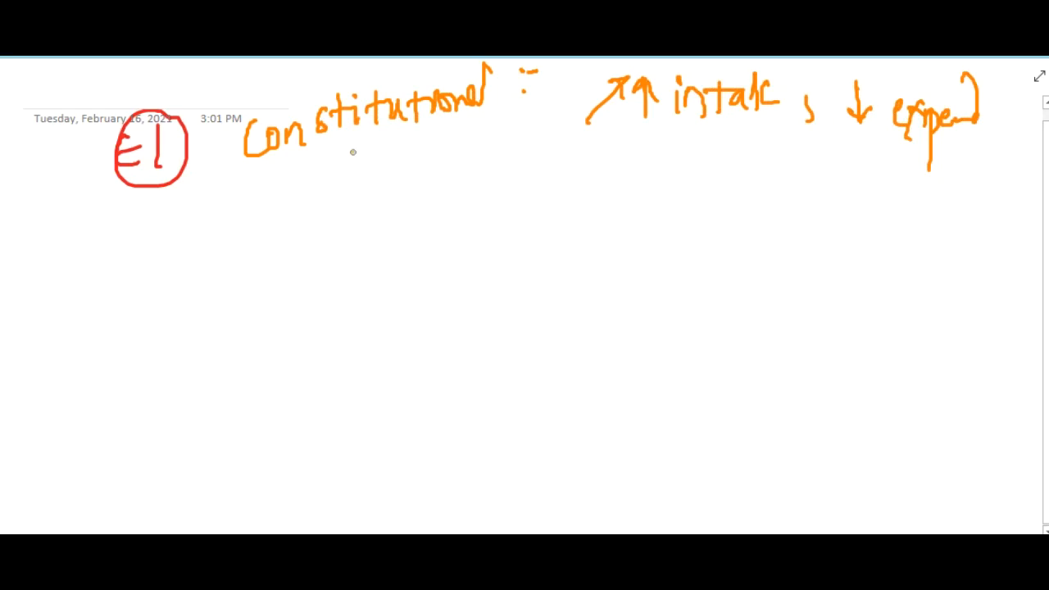
drag(352, 151, 471, 193)
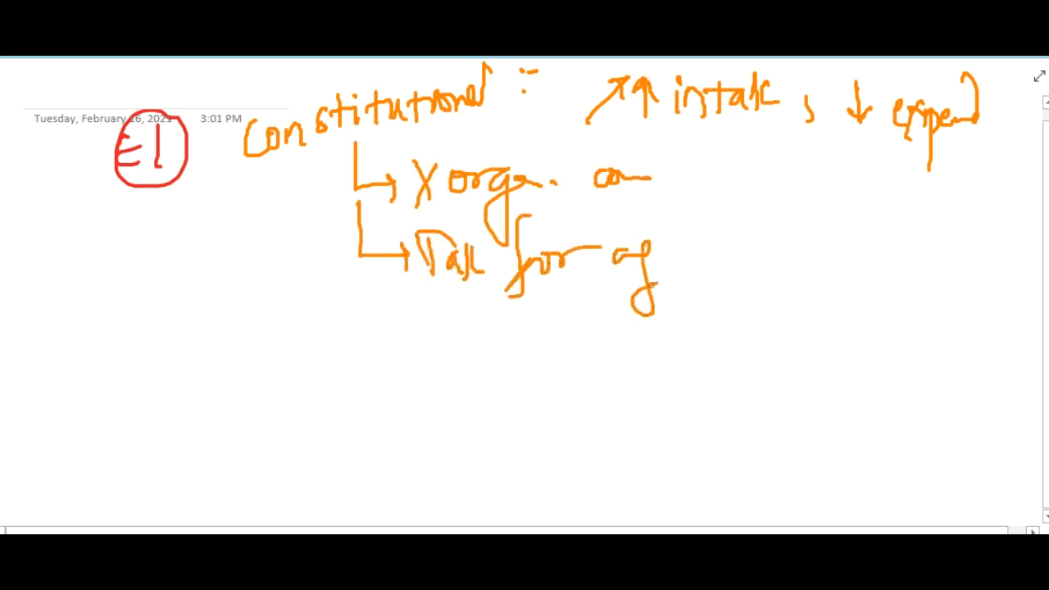
- Add three indented arrowed sub-points beneath the constitutional cause, ending with development
drag(648, 262, 689, 279)
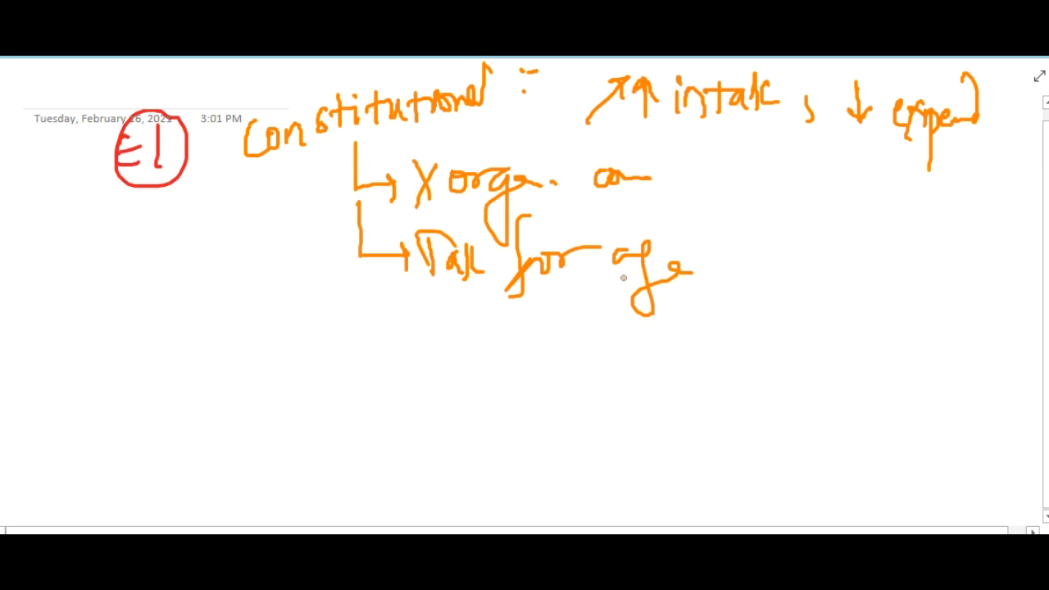
drag(364, 279, 418, 357)
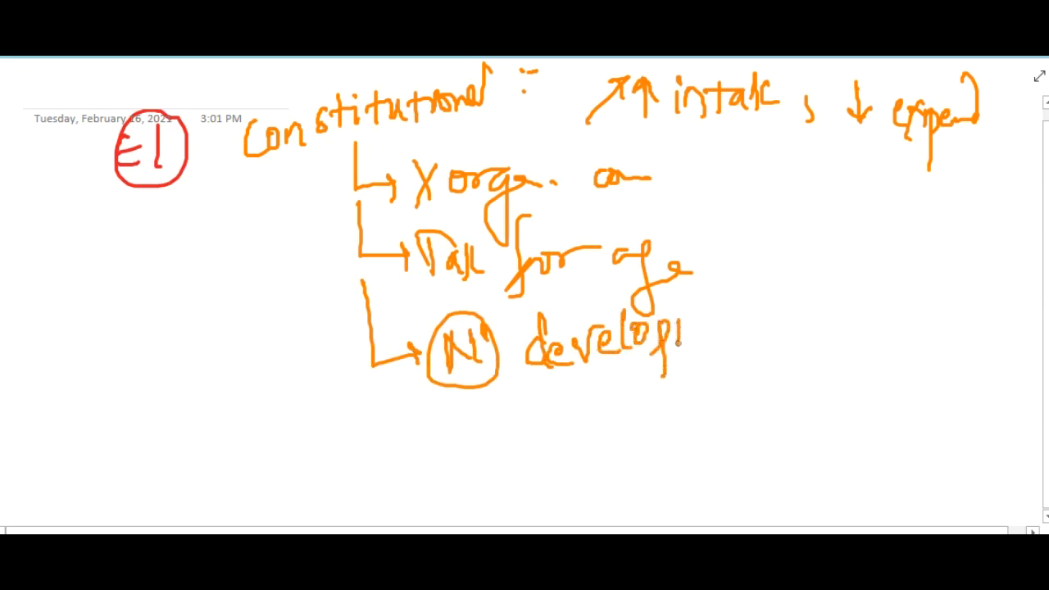
drag(672, 336, 779, 319)
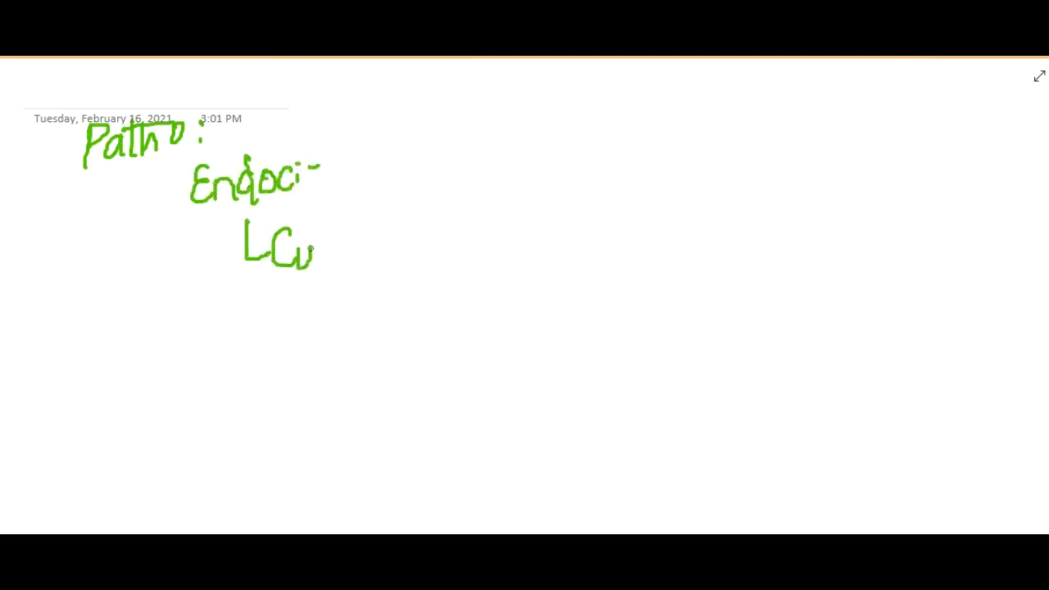
- Write the first indented entries beneath the green 'Patho:' heading
drag(312, 246, 402, 246)
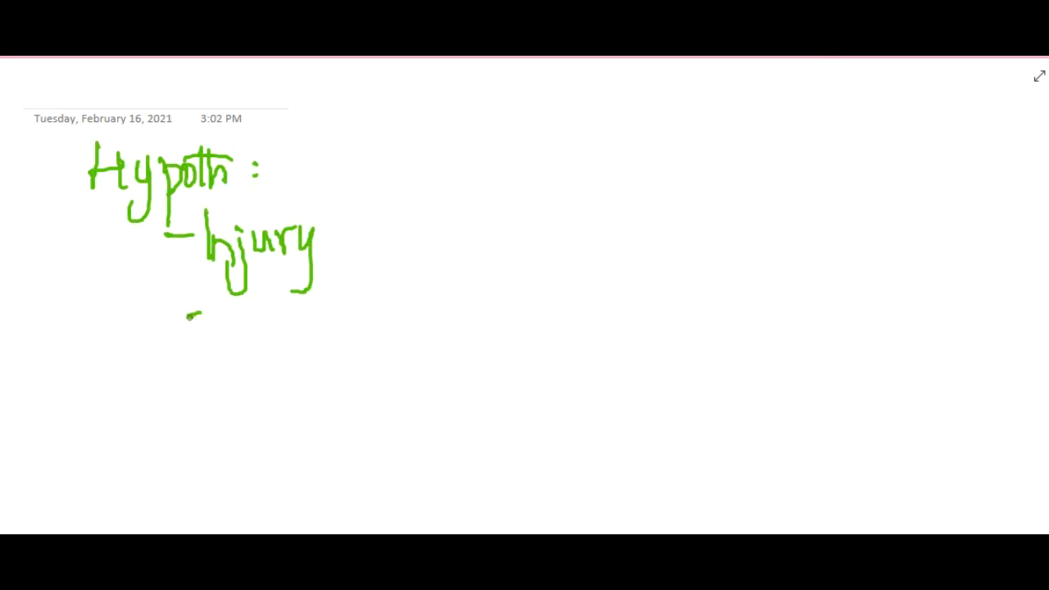
- Add Radiation under Injury, then a 'Drug' heading with three dashed entries on the right
drag(189, 316, 336, 315)
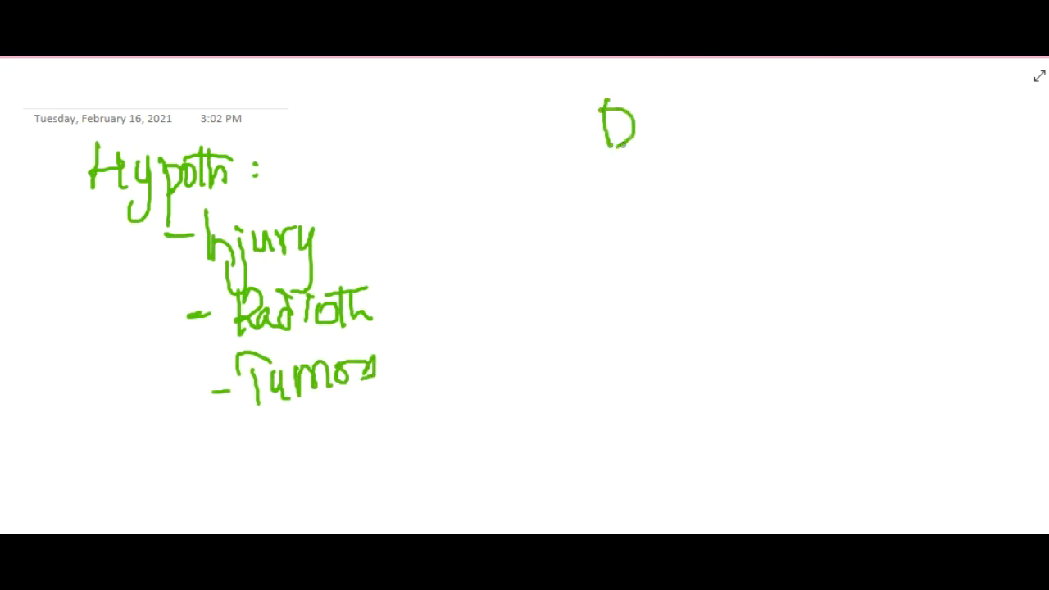
drag(623, 123, 689, 184)
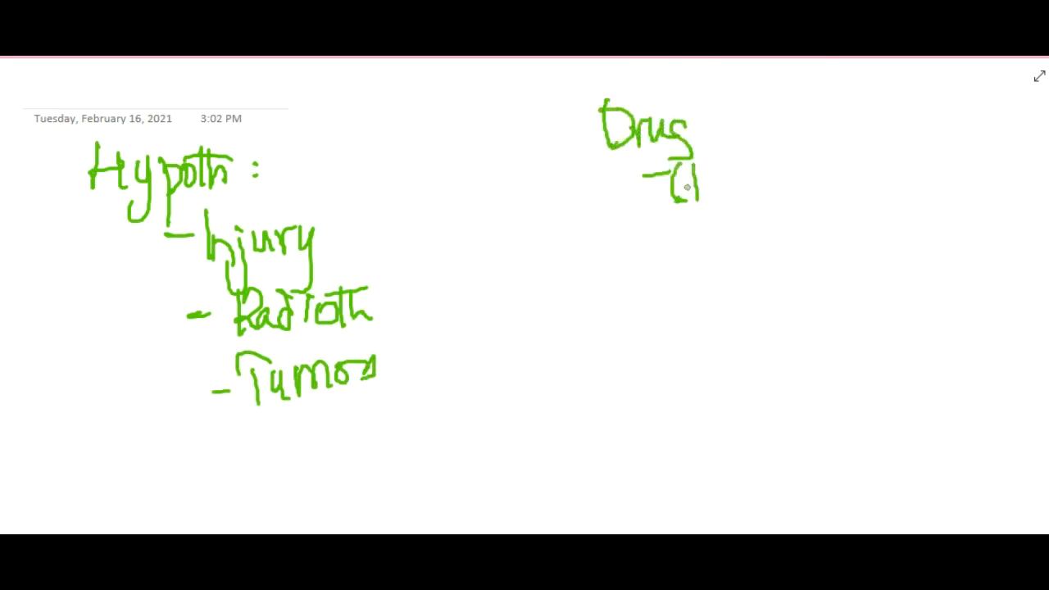
drag(689, 188, 792, 196)
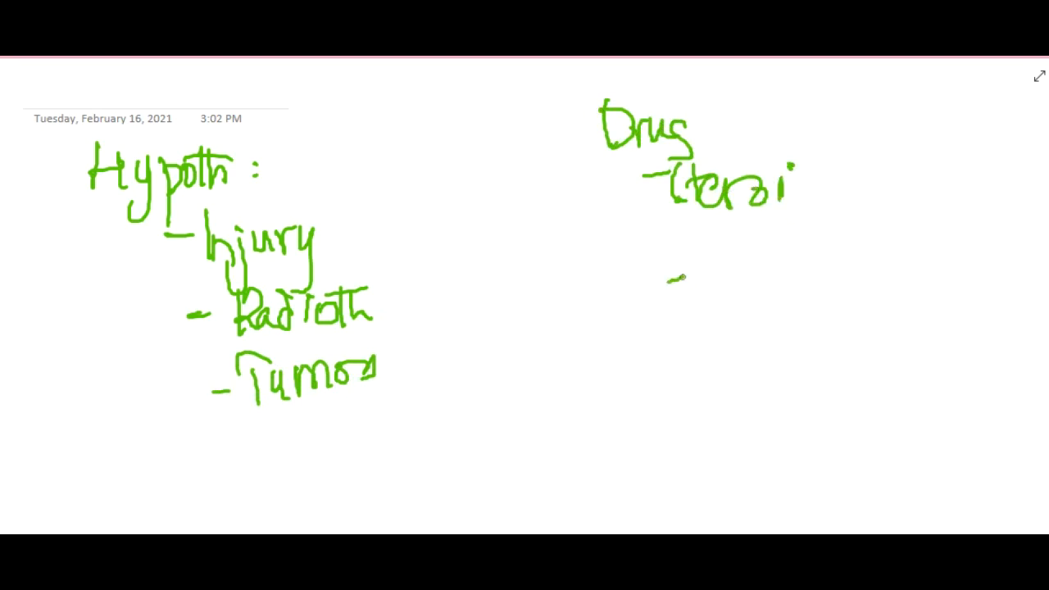
drag(664, 279, 828, 324)
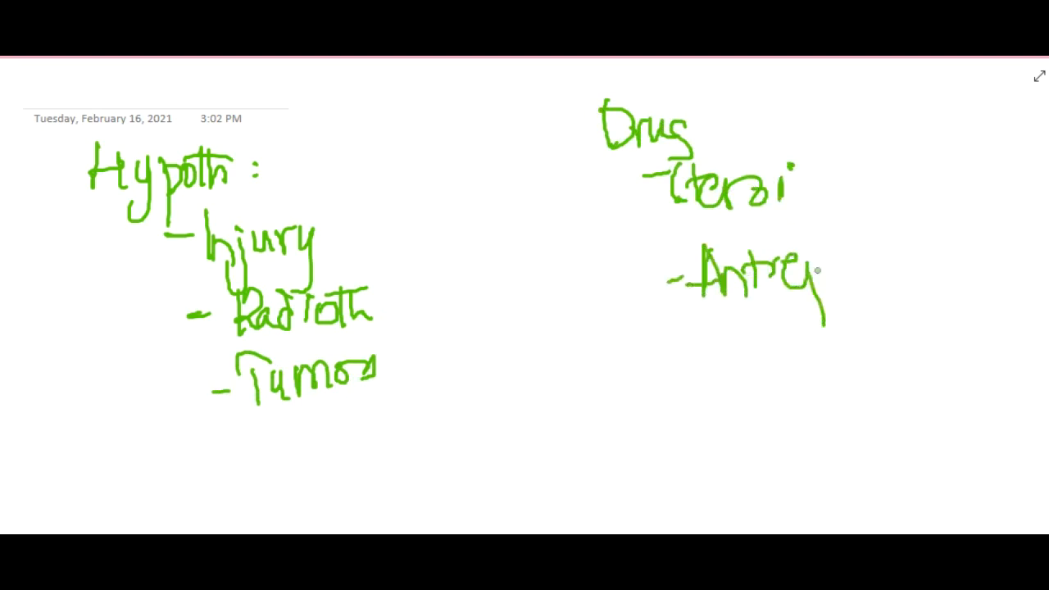
drag(640, 361, 771, 365)
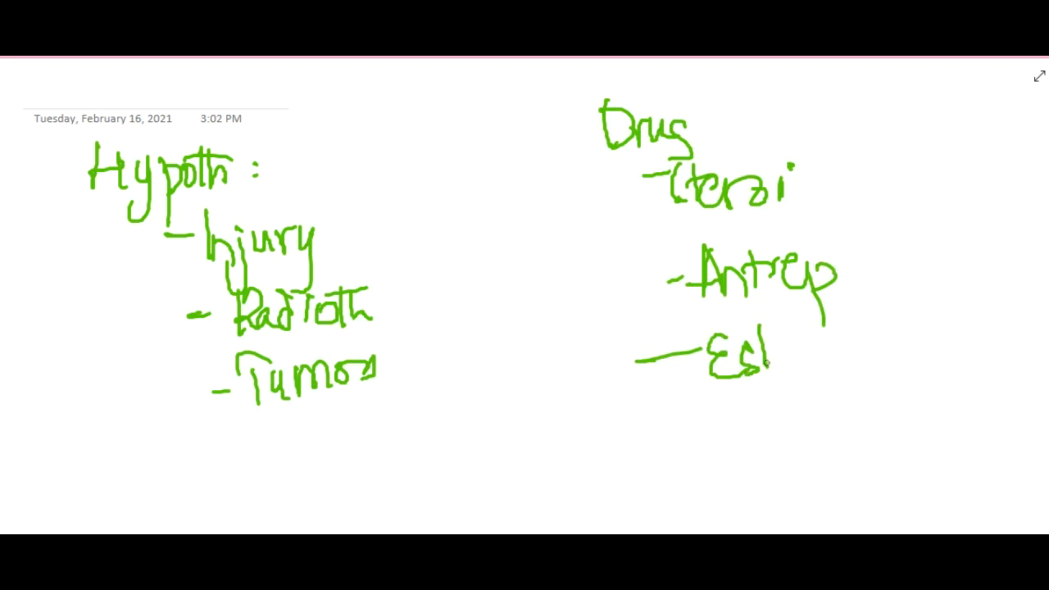
drag(767, 360, 885, 365)
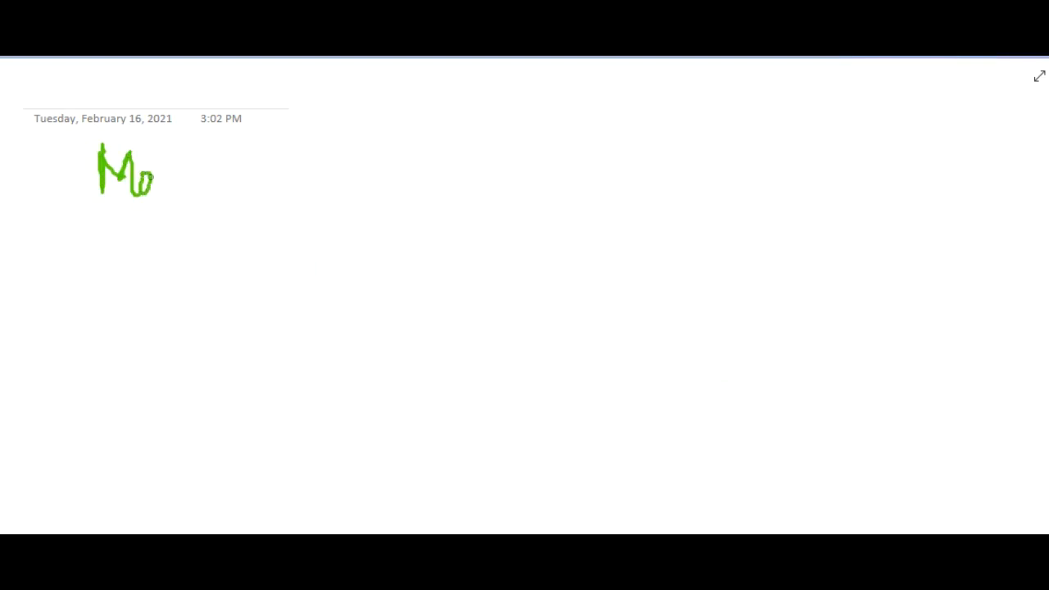
- Write 'Monogenic' with 'Leptin def.' marked by a circled R and a second cause below
drag(152, 177, 299, 172)
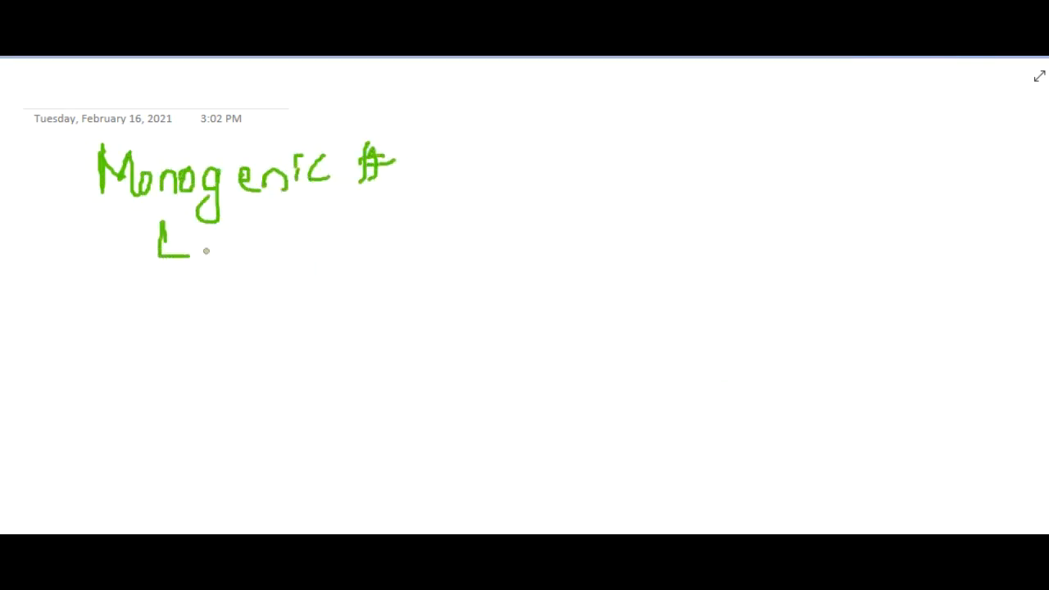
drag(197, 258, 303, 259)
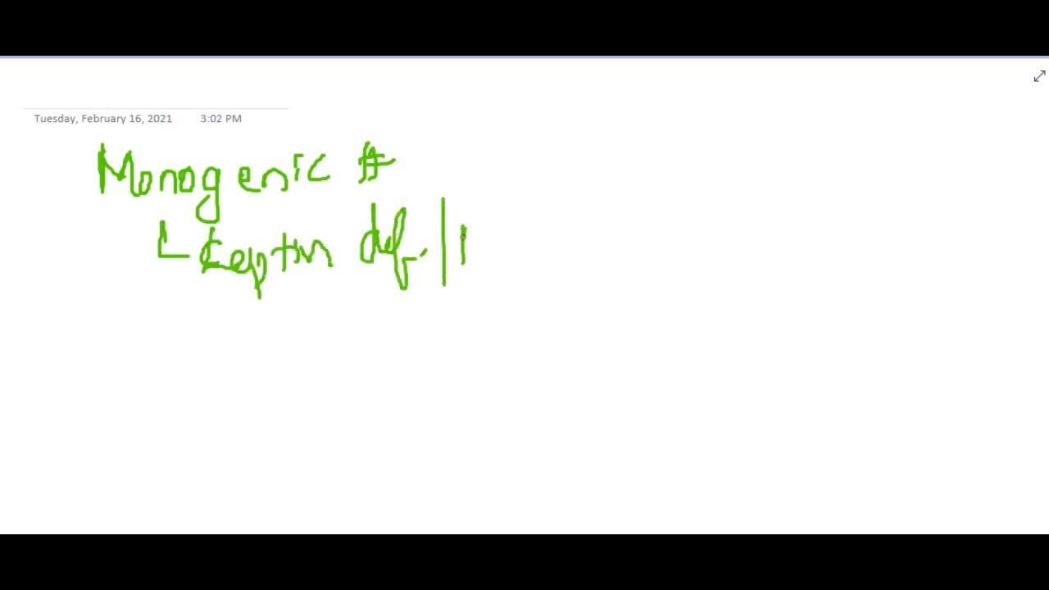
drag(459, 204, 467, 245)
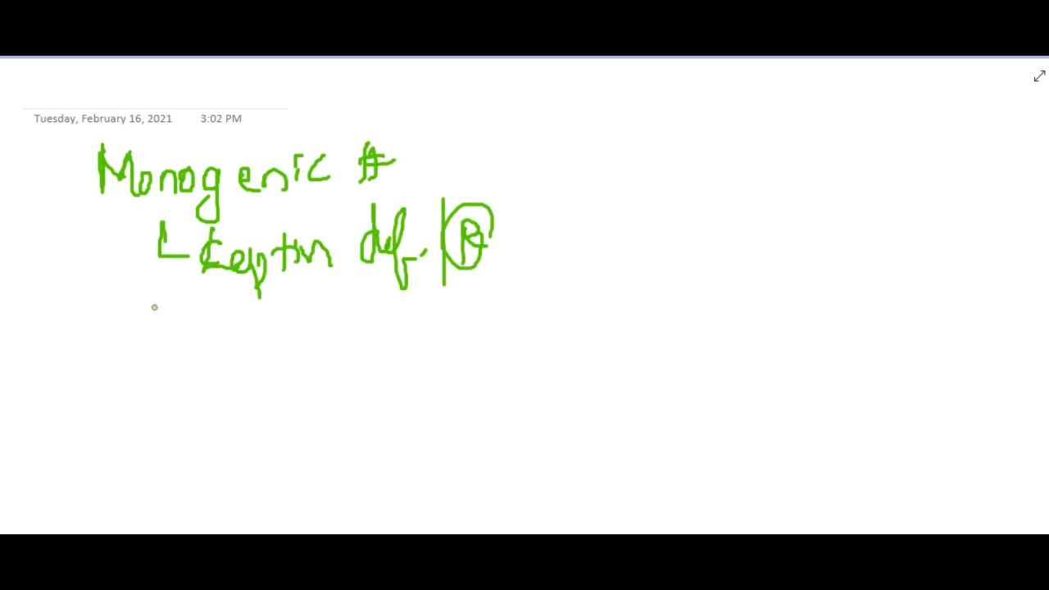
drag(147, 319, 279, 319)
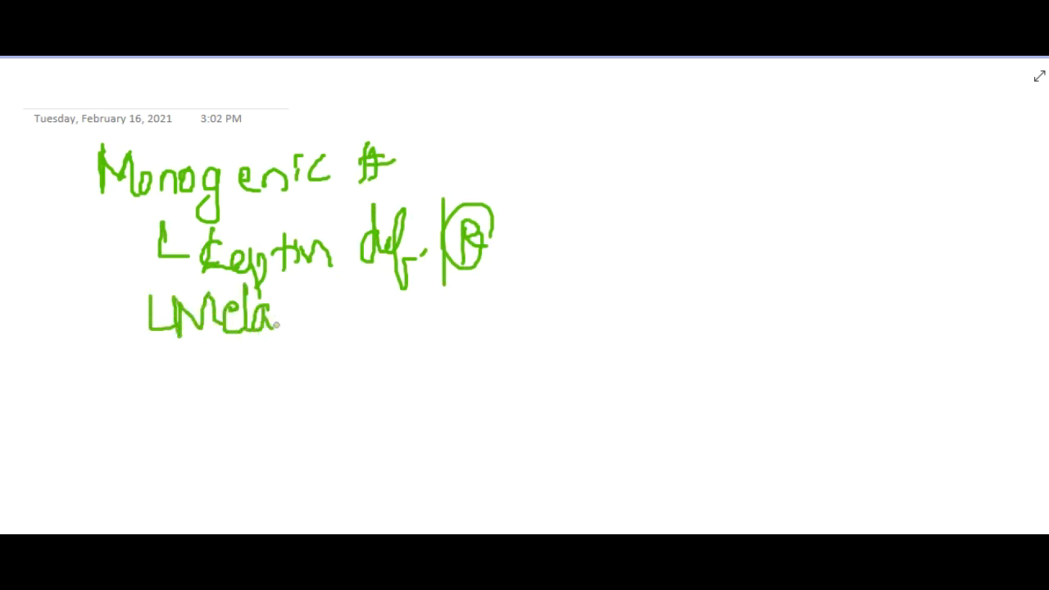
drag(279, 319, 459, 315)
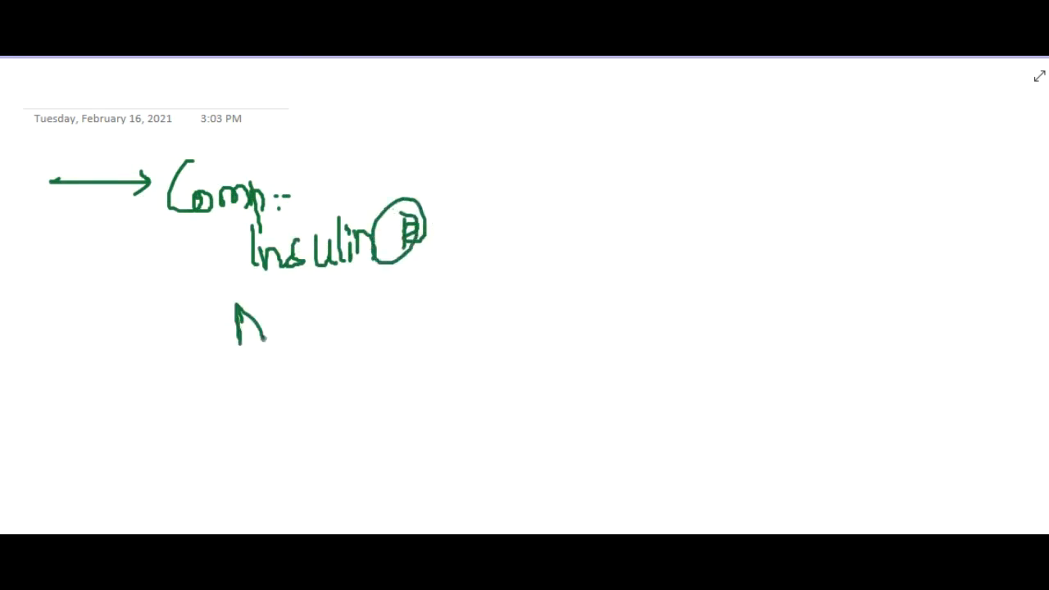
- List Metabolic S, Type-II DM, NAFLD and Gall stone with raised TG under 'Comp:'
drag(236, 336, 385, 324)
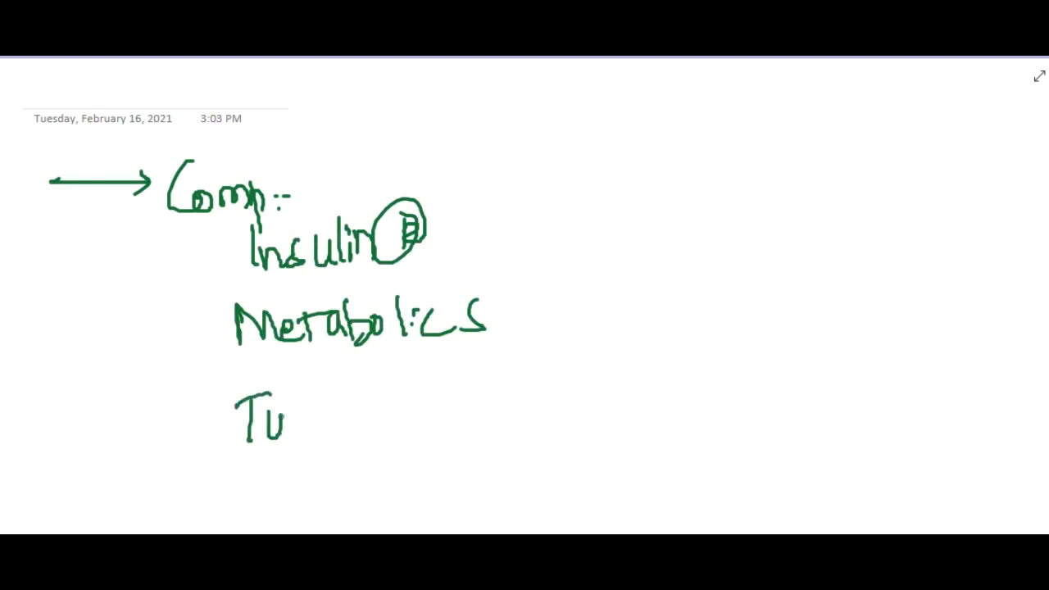
drag(271, 410, 418, 434)
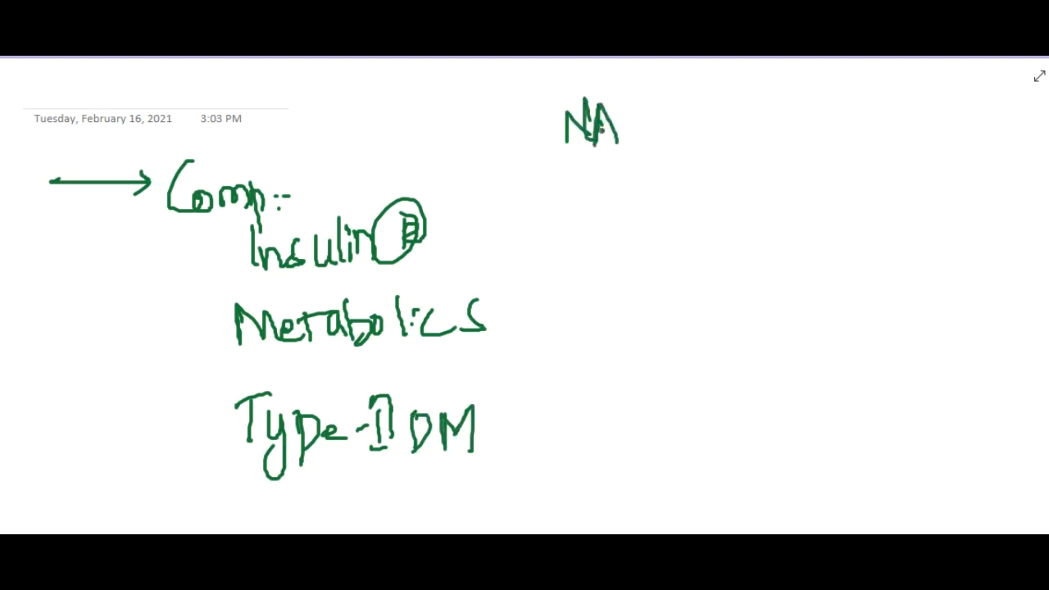
drag(623, 131, 713, 143)
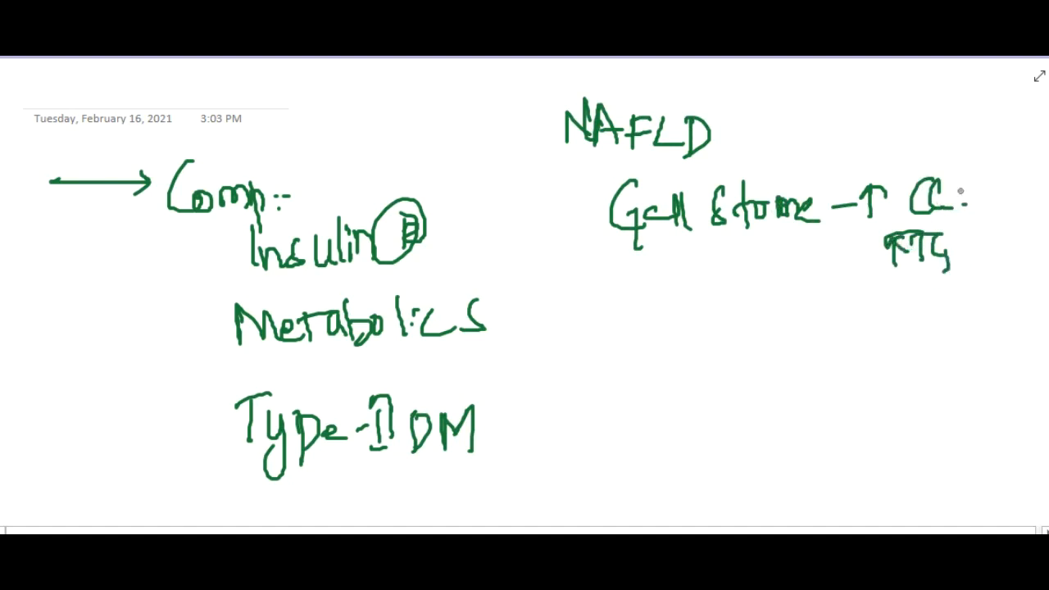
drag(586, 336, 594, 386)
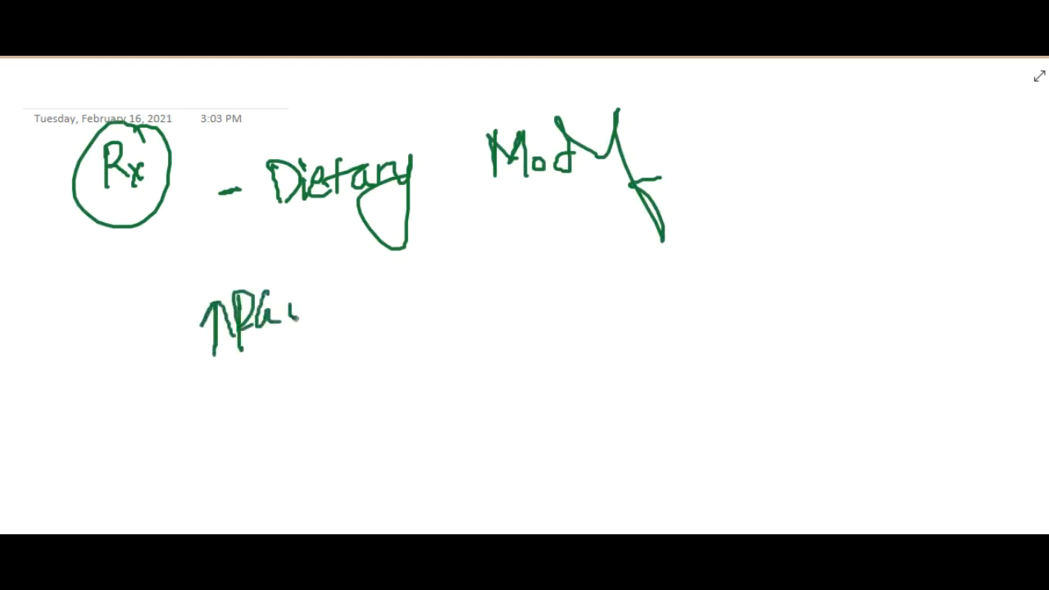
- Write '↑PA' beneath Dietary Modification on the Rx page
drag(287, 308, 332, 348)
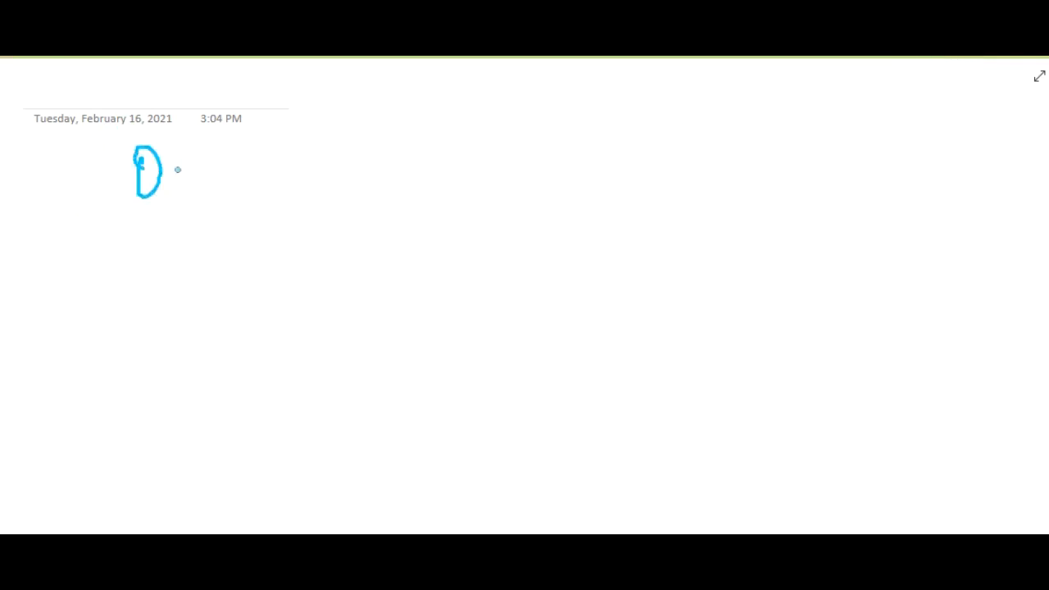
- Write 'Orlistat → Gastric lipase' and 'Metformin → Insulin R' in blue
drag(172, 168, 319, 168)
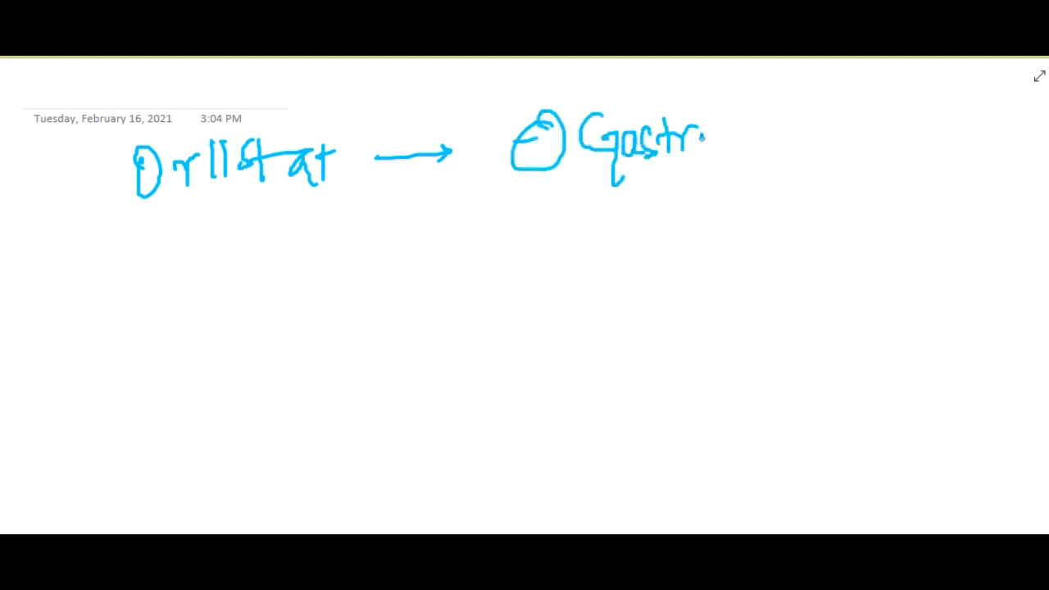
drag(713, 140, 828, 147)
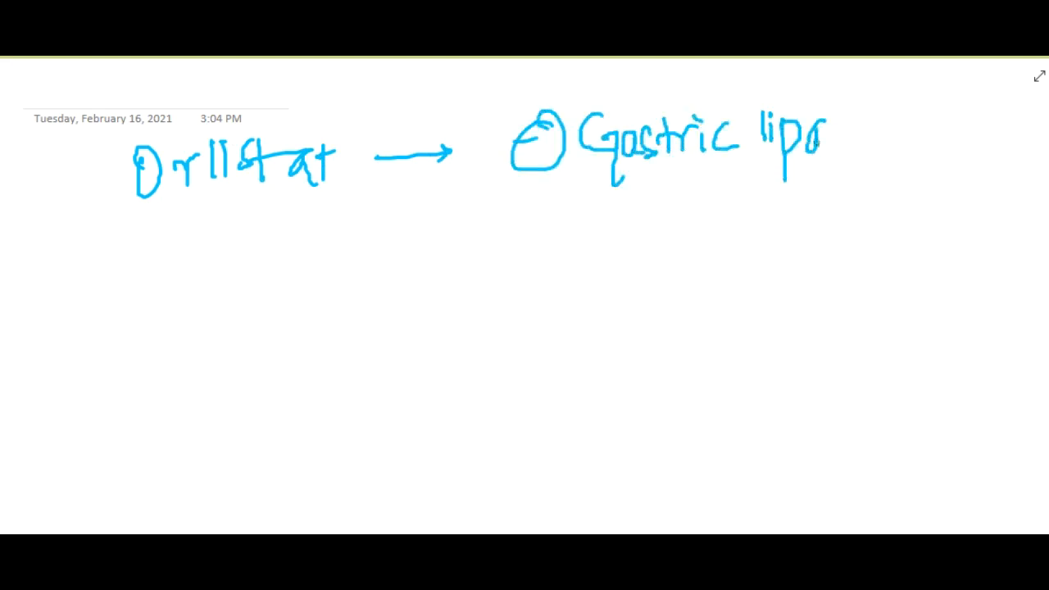
drag(824, 143, 881, 148)
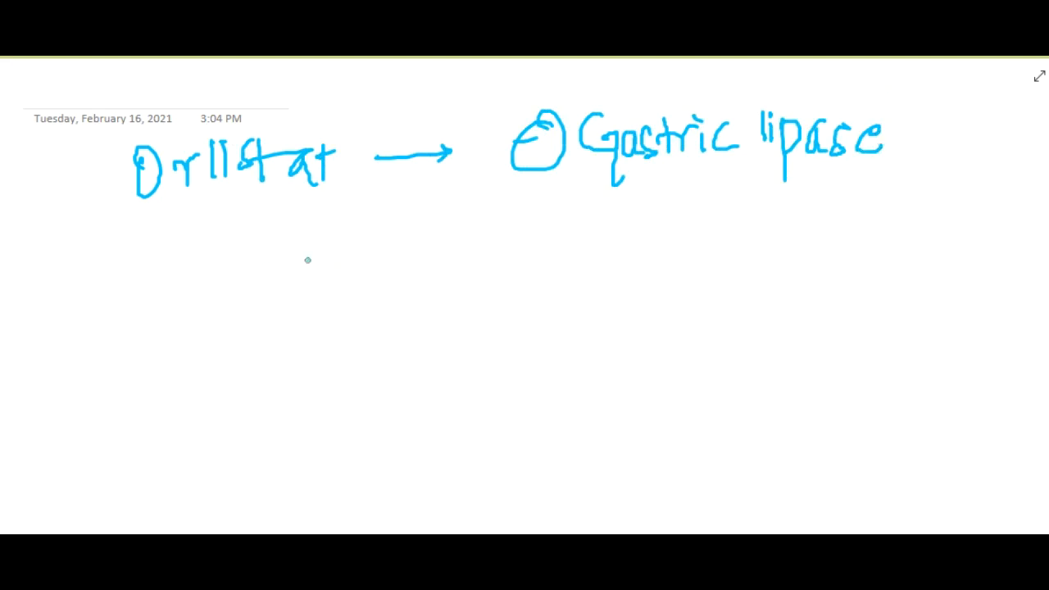
drag(209, 238, 266, 291)
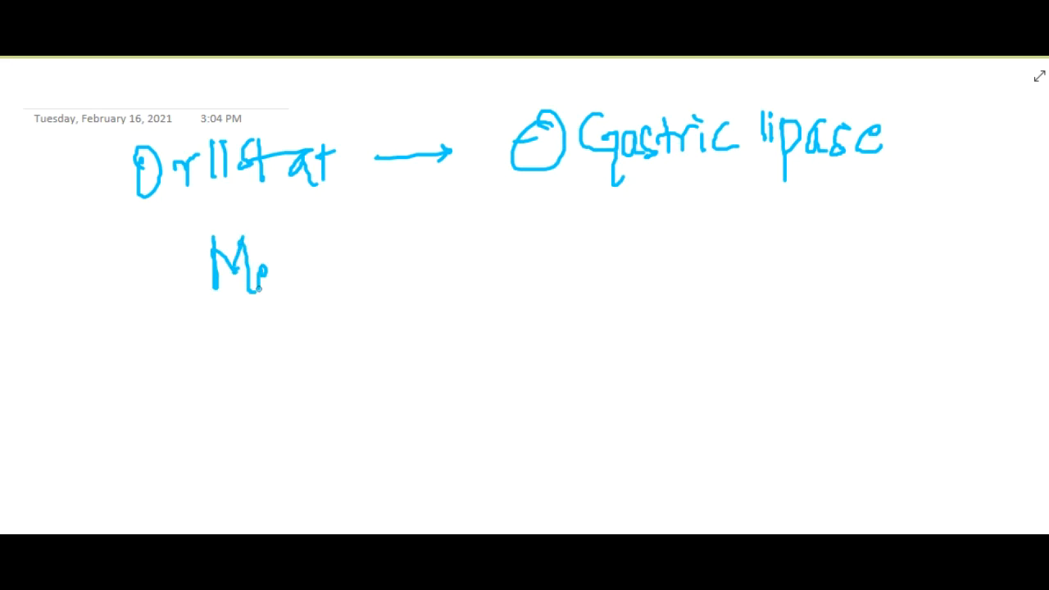
drag(267, 291, 397, 279)
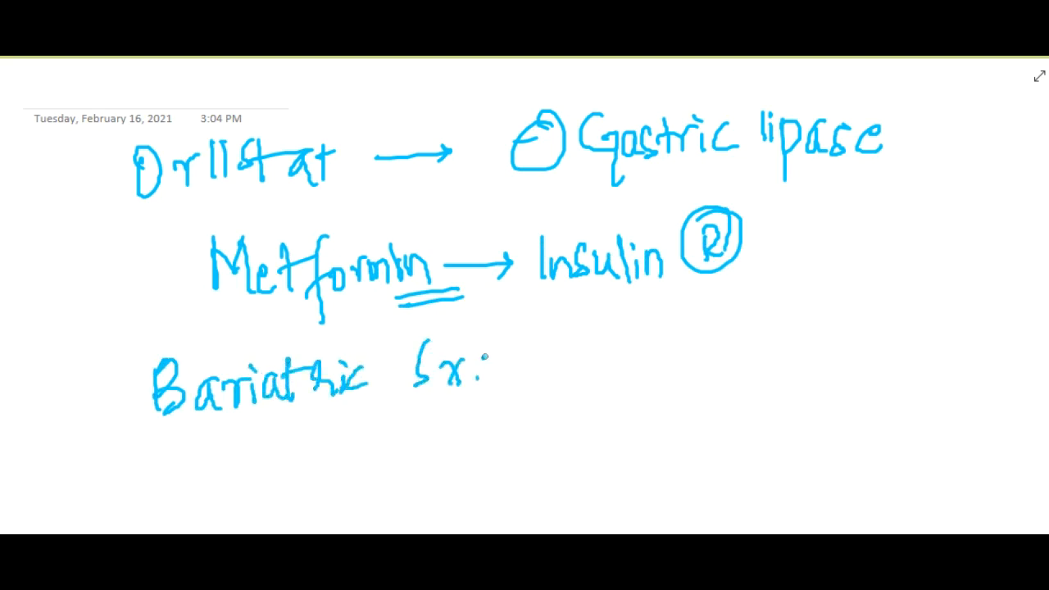
- Add 'Bariatric Sx: Laparoscopic adjustable band' below the drug entries
drag(451, 393, 451, 453)
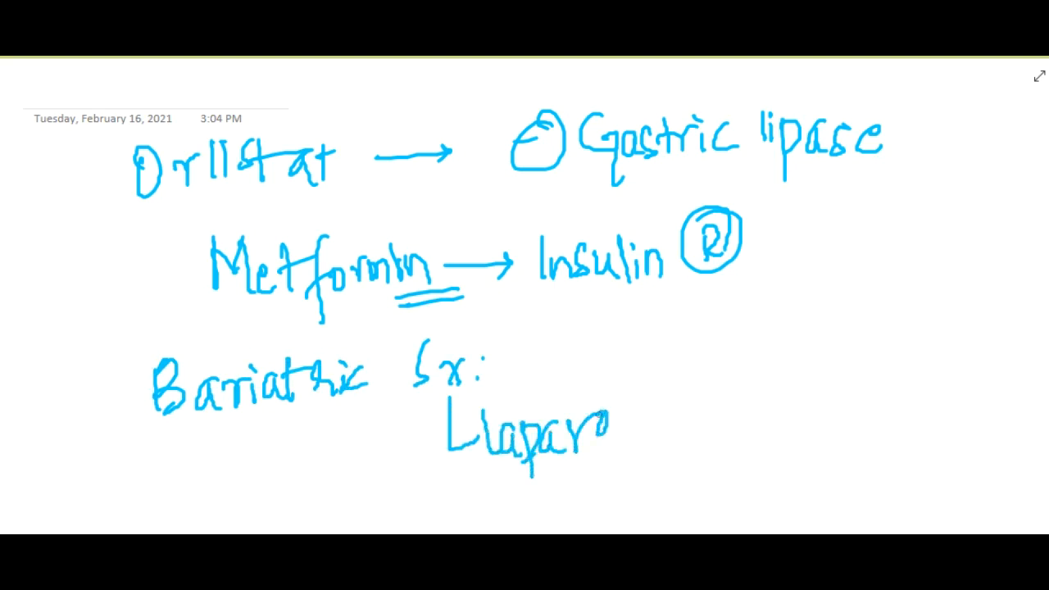
drag(623, 418, 787, 418)
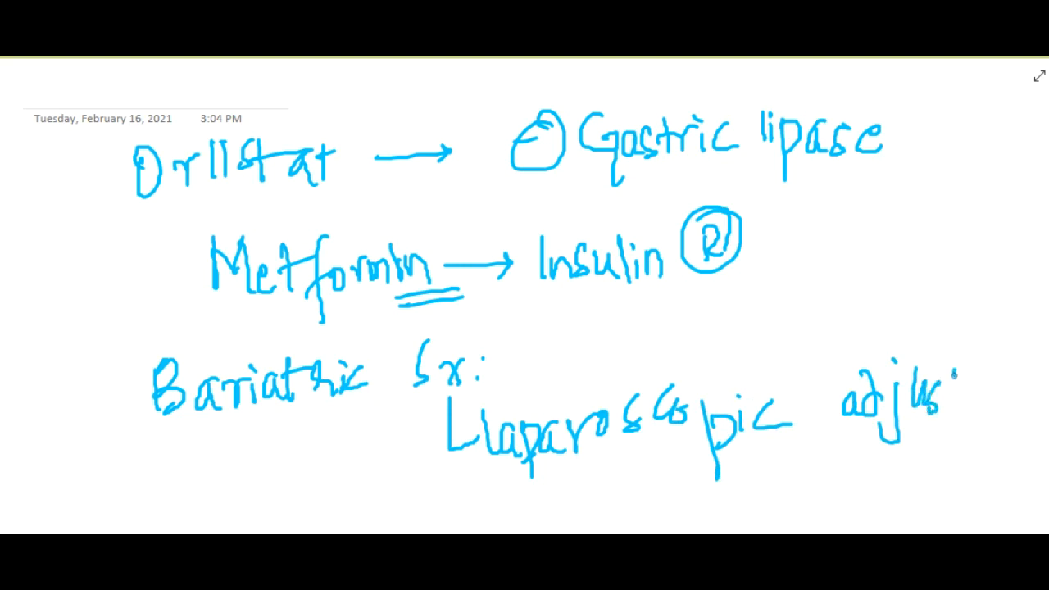
text(table)
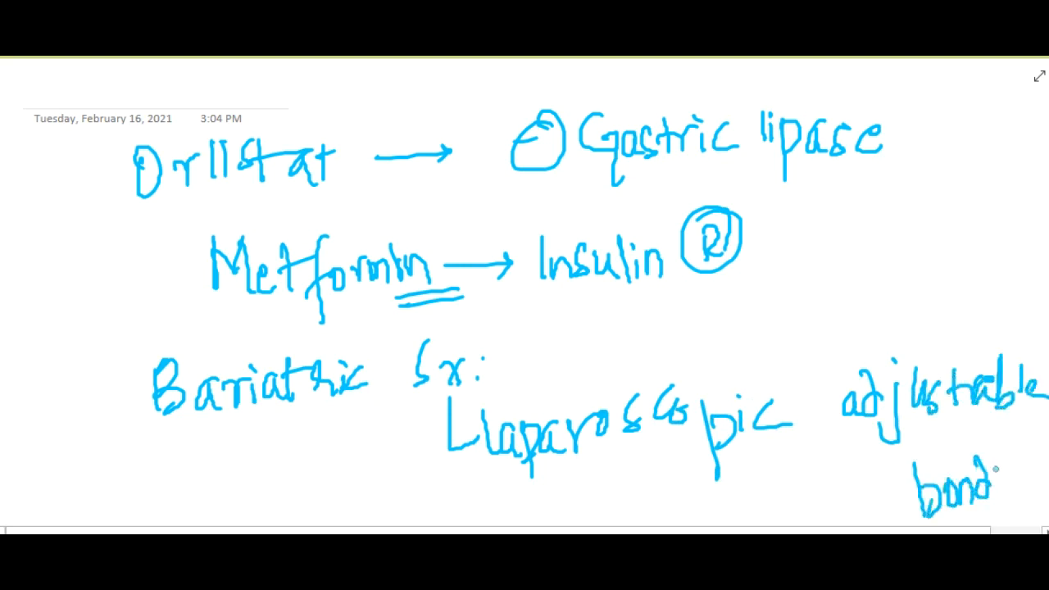
drag(984, 487, 1017, 476)
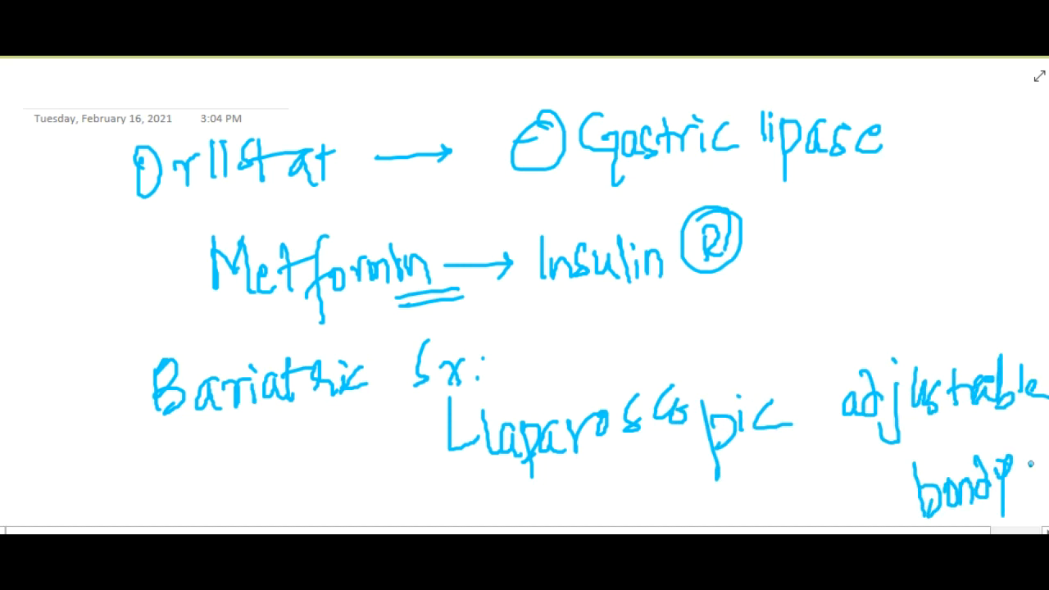